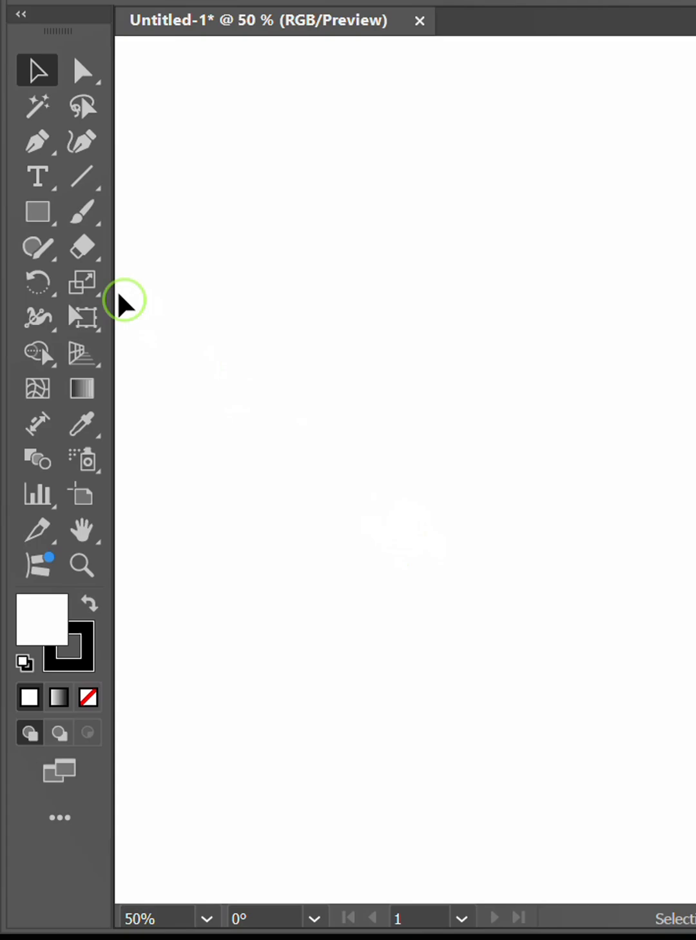
- Draw a 200 × 450 px rectangle by clicking the artboard with the Rectangle Tool
{"action": "left_click", "coordinate": [37, 211]}
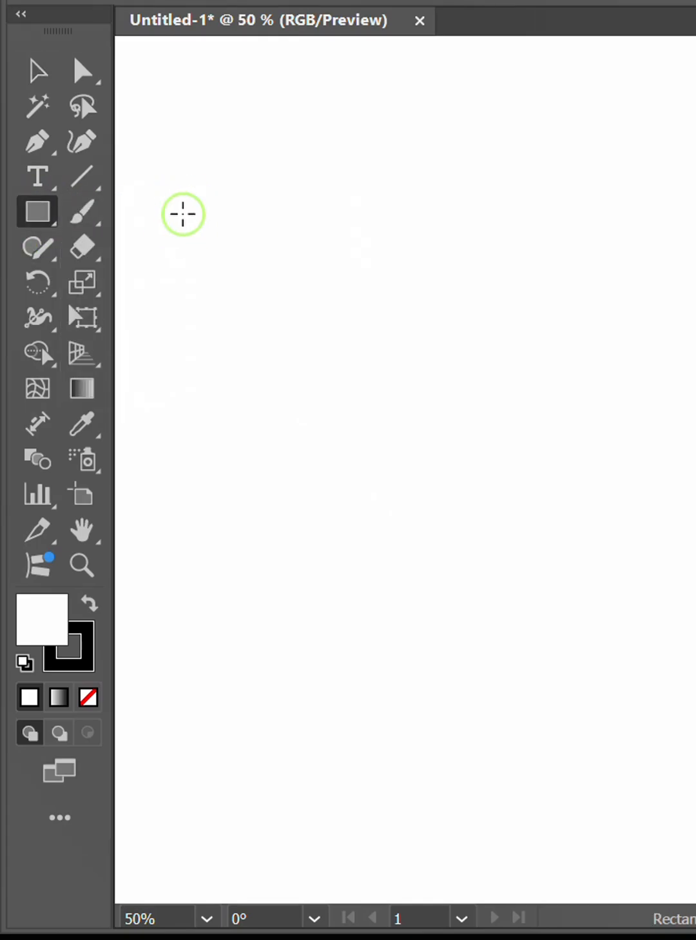
{"action": "left_click", "coordinate": [183, 214]}
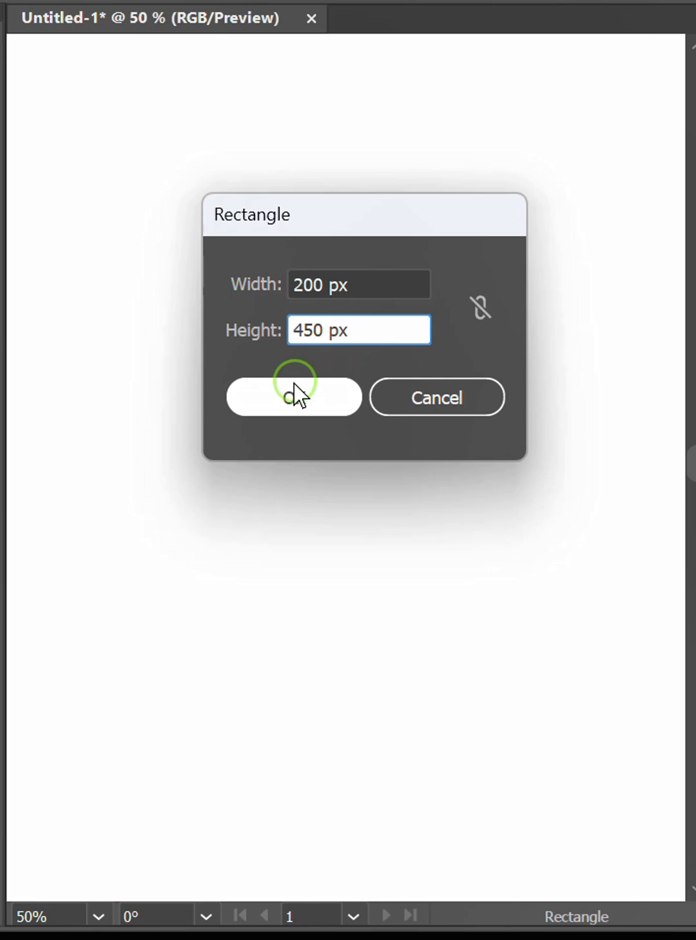
{"action": "left_click", "coordinate": [293, 396]}
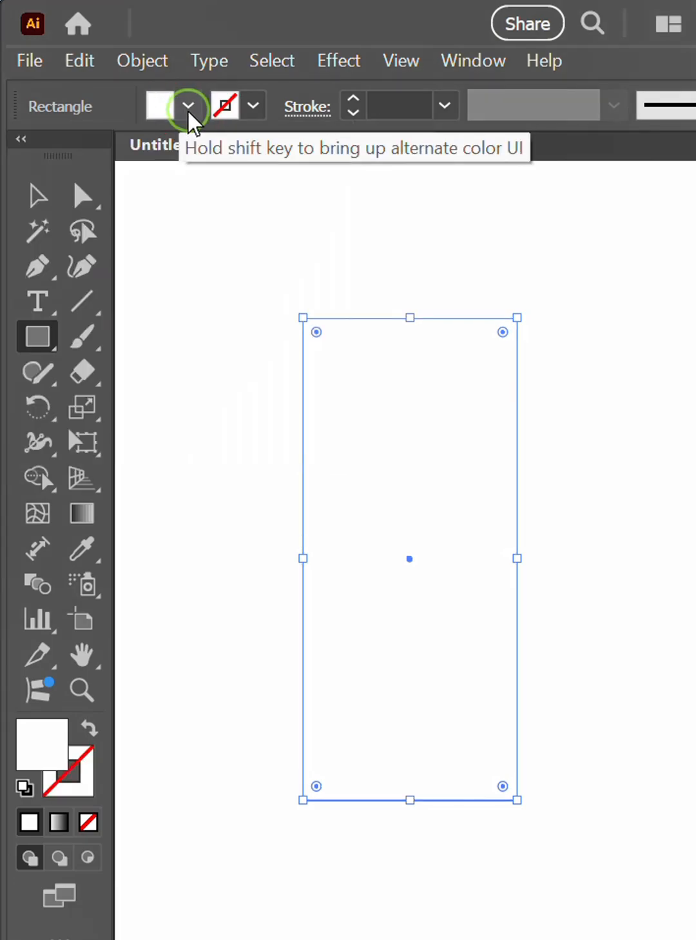
- Fill the rectangle with the dark gray swatch from the Control bar
{"action": "left_click", "coordinate": [187, 104]}
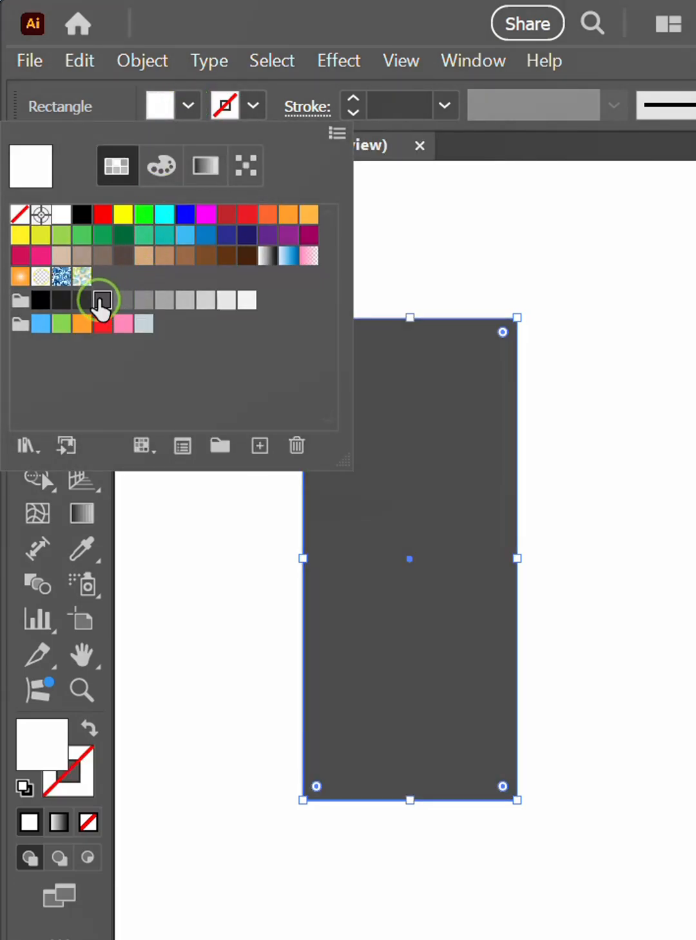
{"action": "left_click", "coordinate": [100, 299]}
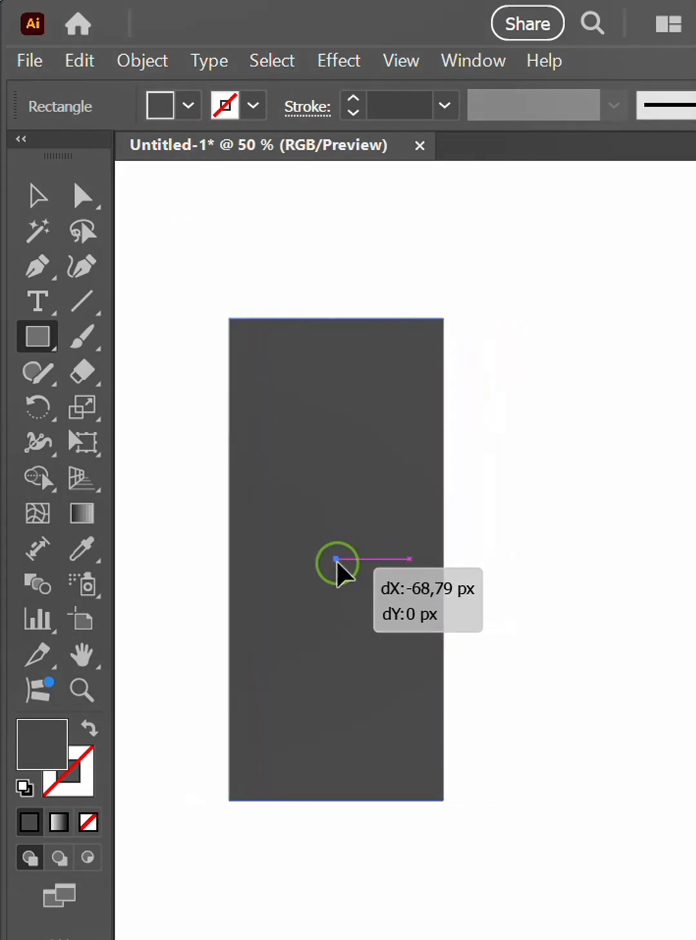
- Finish shifting the rectangle left and apply Object > Repeat > Mirror
{"action": "left_click", "coordinate": [142, 60]}
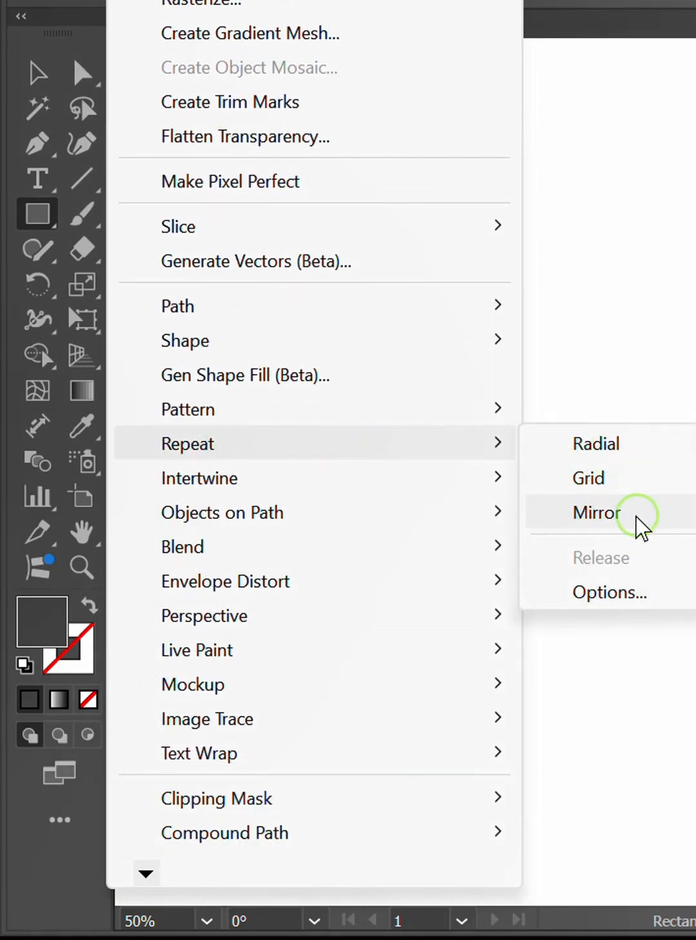
{"action": "left_click", "coordinate": [595, 513]}
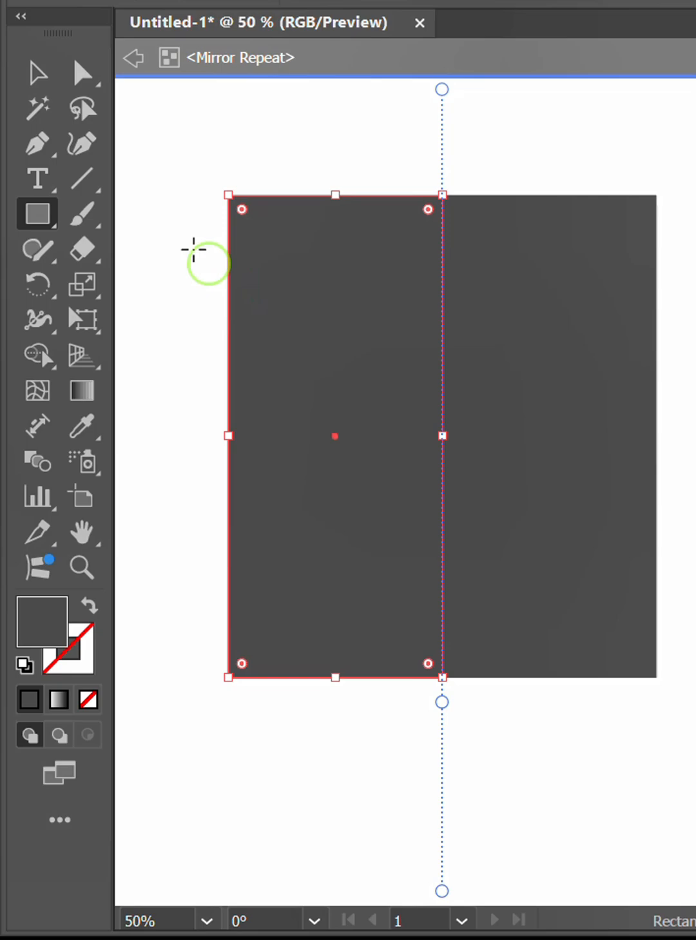
- Delete the rectangle's bottom-left anchor so the mirrored shape forms a downward point
{"action": "left_click", "coordinate": [37, 142]}
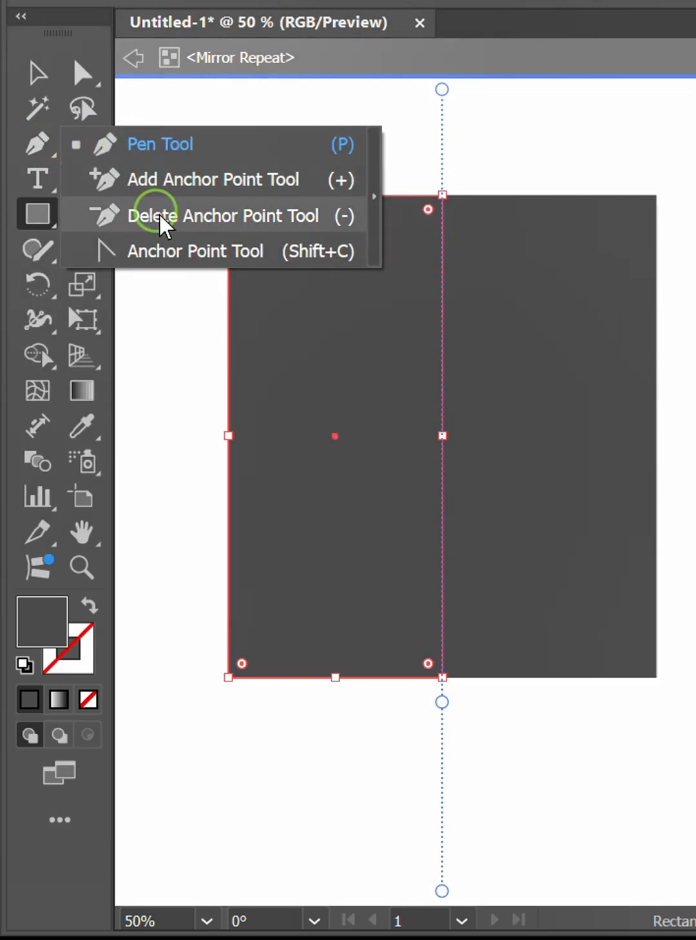
{"action": "left_click", "coordinate": [224, 216]}
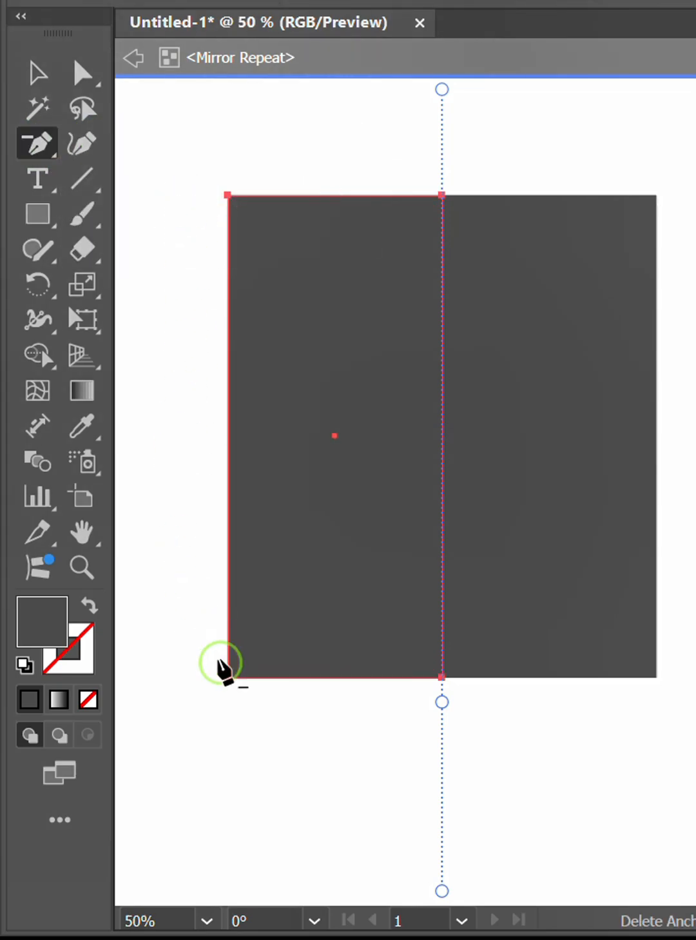
{"action": "left_click", "coordinate": [227, 675]}
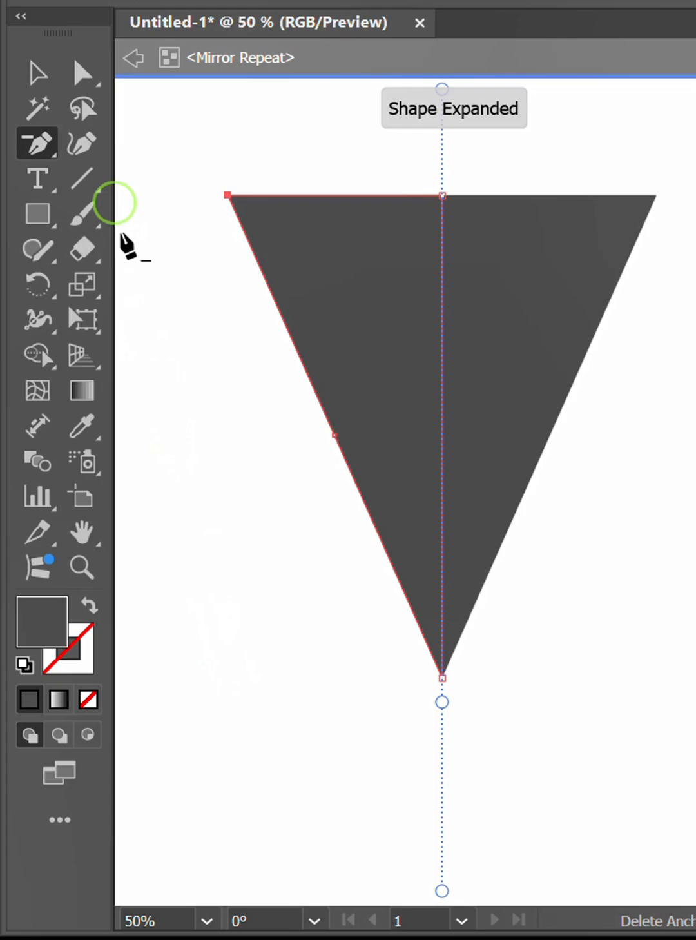
{"action": "left_click", "coordinate": [82, 71]}
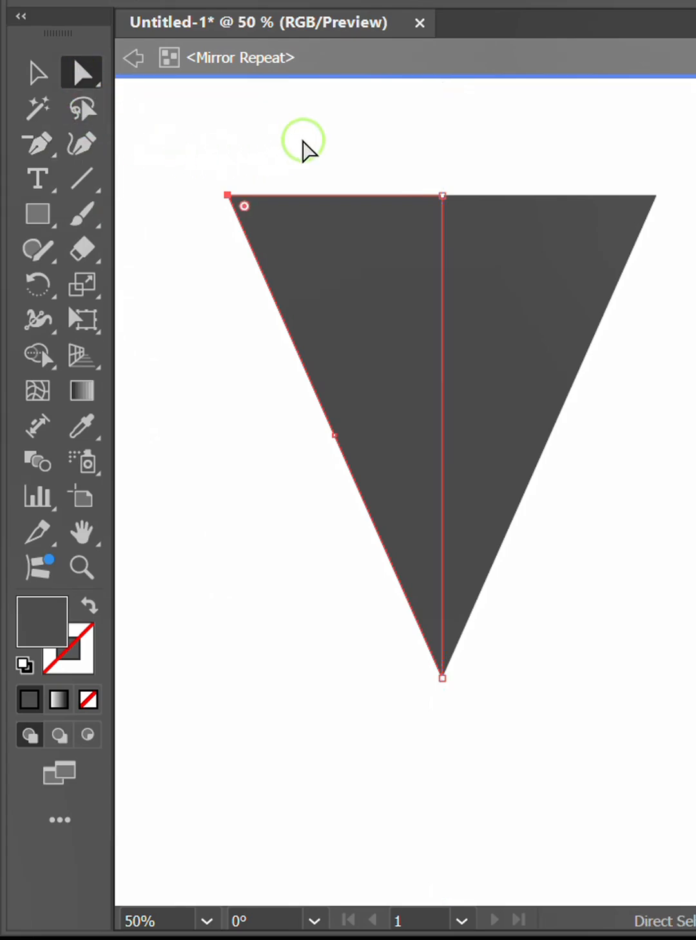
{"action": "mouse_move", "coordinate": [228, 207]}
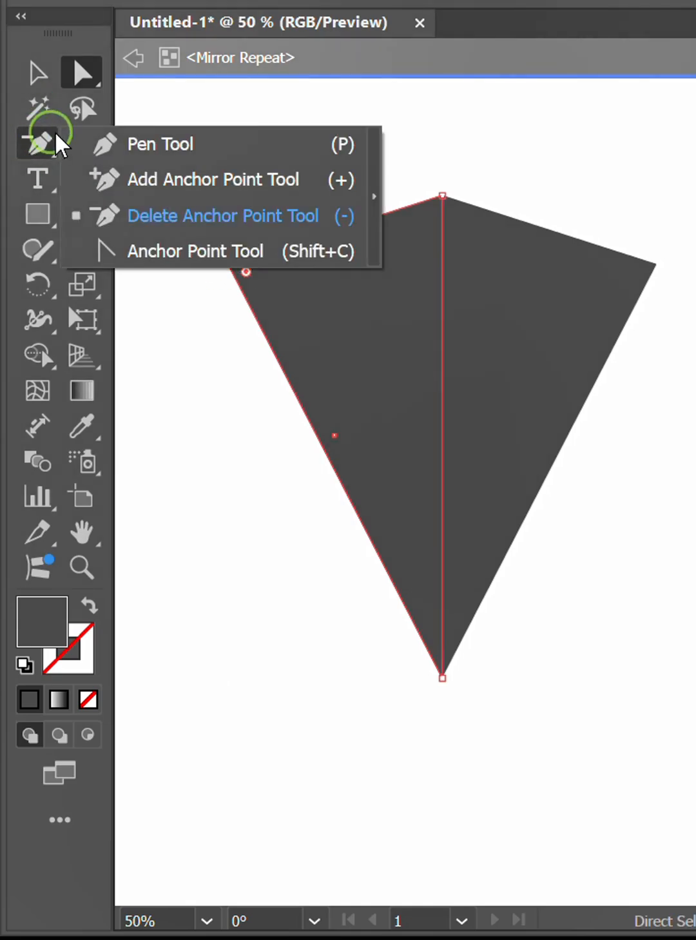
- Use the Pen Tool with Alt held to bend the path segments into curves
{"action": "left_click", "coordinate": [160, 144]}
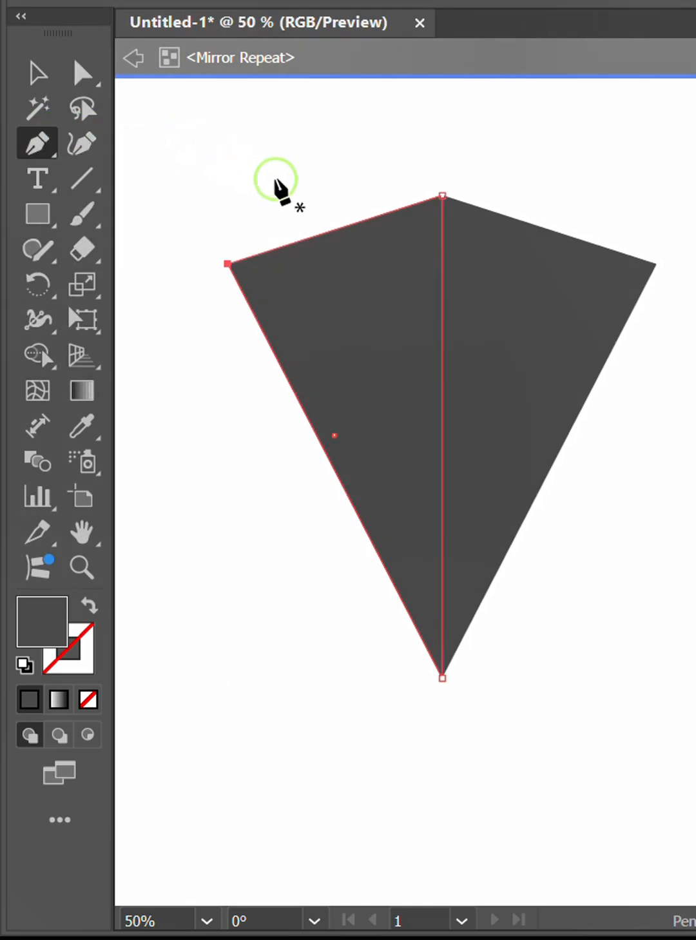
{"action": "key", "text": "alt"}
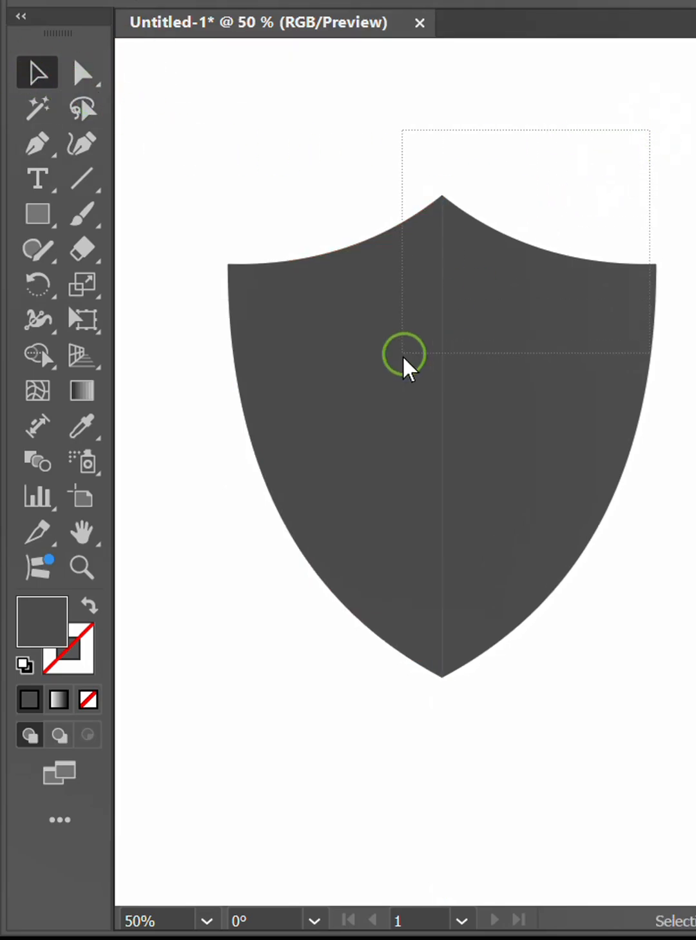
- Expand the shield's mirror repeat into object and fill, then ungroup it once
{"action": "left_click", "coordinate": [143, 58]}
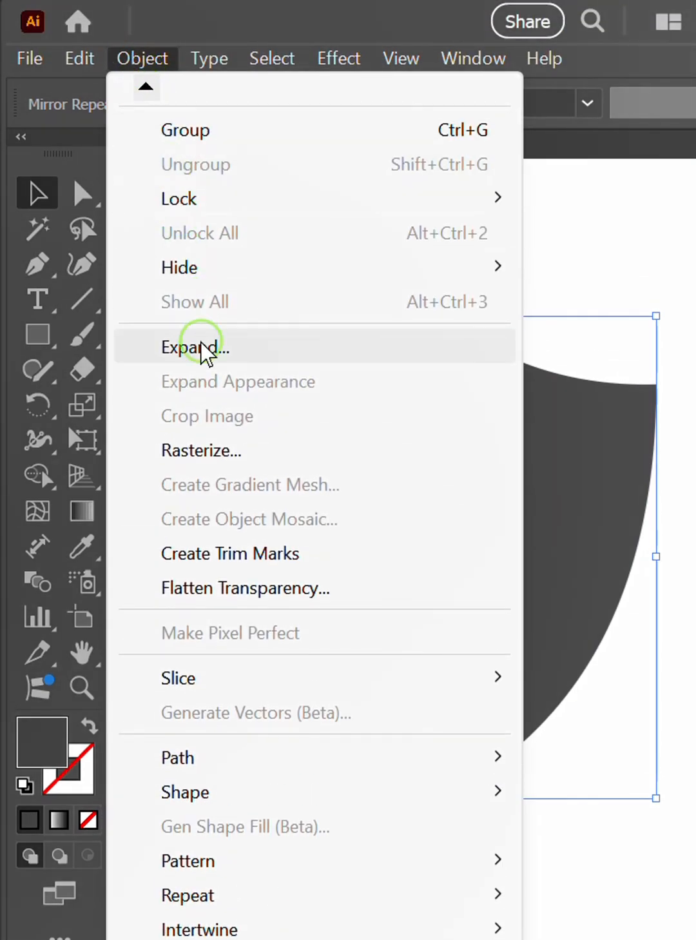
{"action": "left_click", "coordinate": [194, 347]}
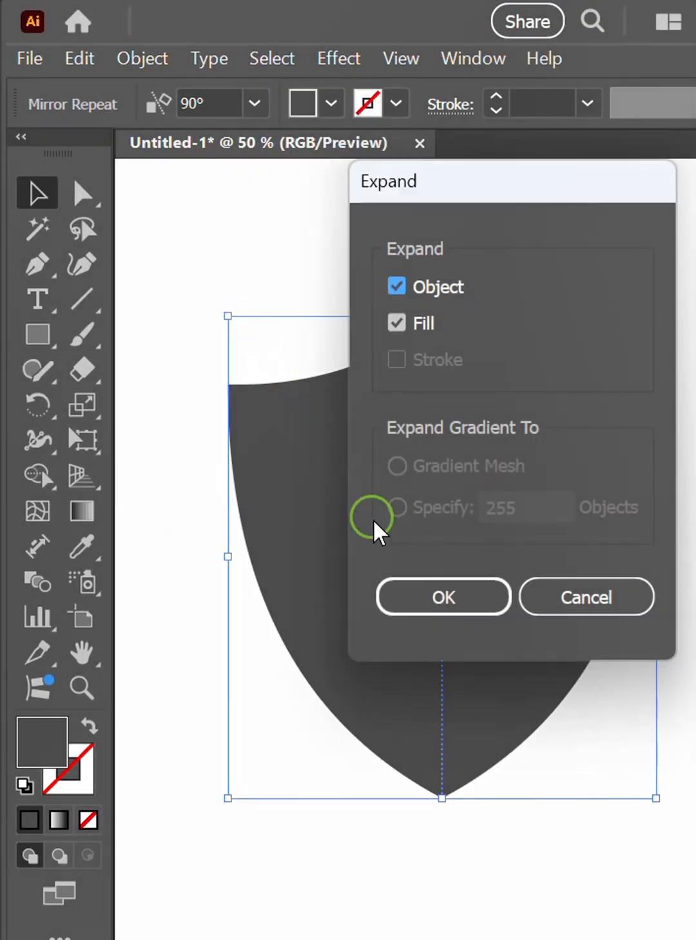
{"action": "left_click", "coordinate": [443, 597]}
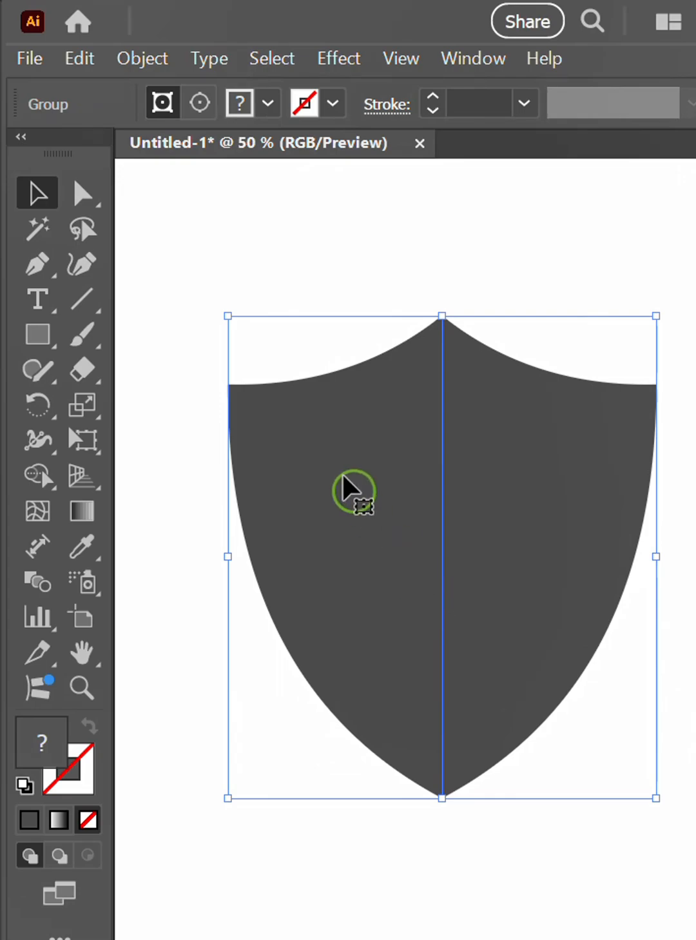
{"action": "right_click", "coordinate": [354, 491]}
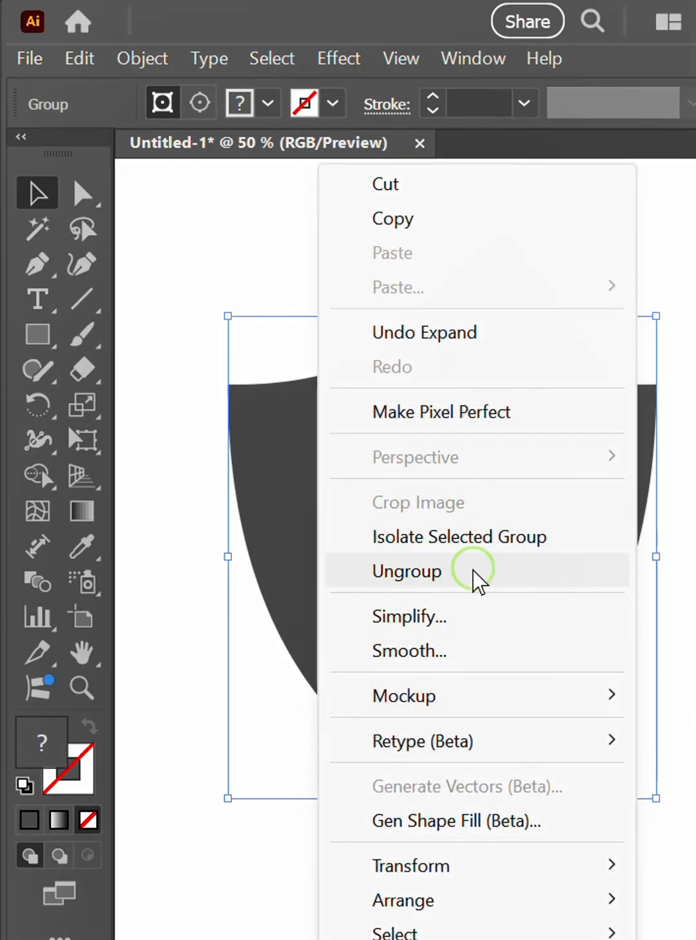
{"action": "left_click", "coordinate": [407, 571]}
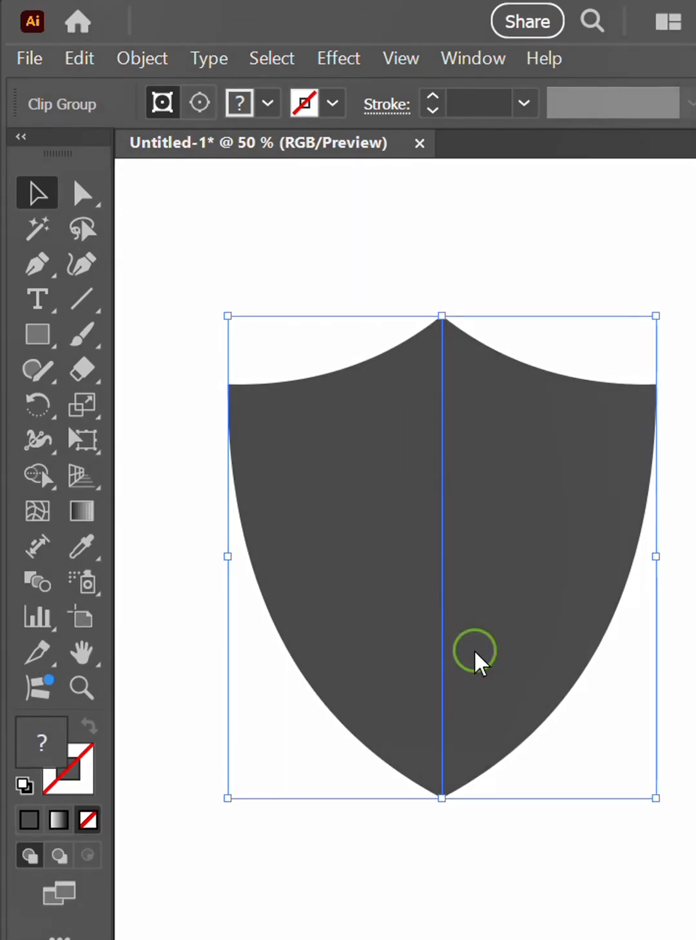
- Expand both clip groups in the Layers panel and delete the striped clipping path
{"action": "left_click", "coordinate": [663, 111]}
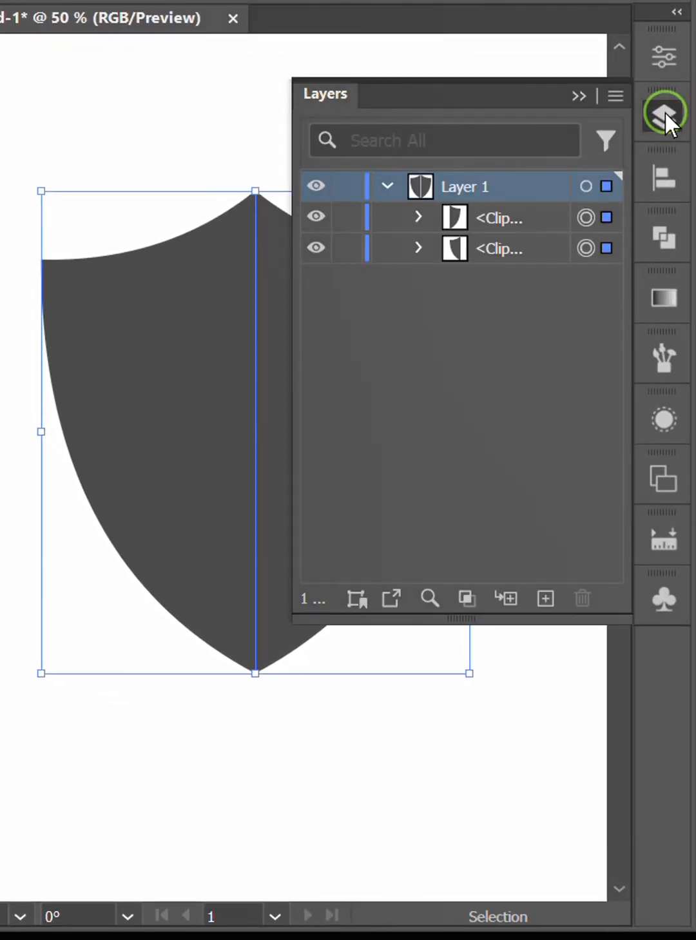
{"action": "left_click", "coordinate": [419, 217]}
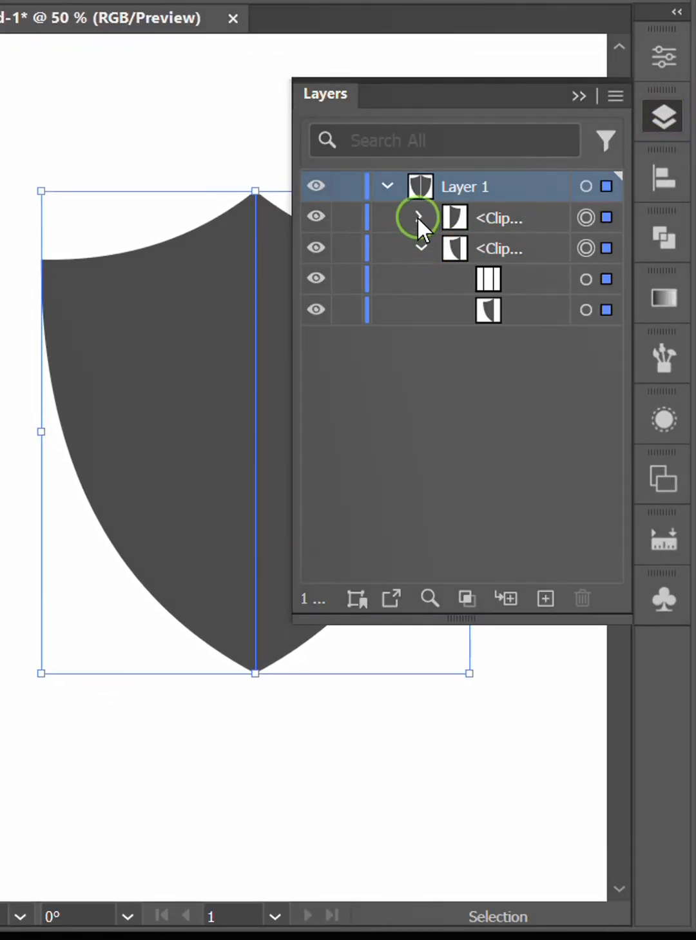
{"action": "left_click", "coordinate": [423, 216]}
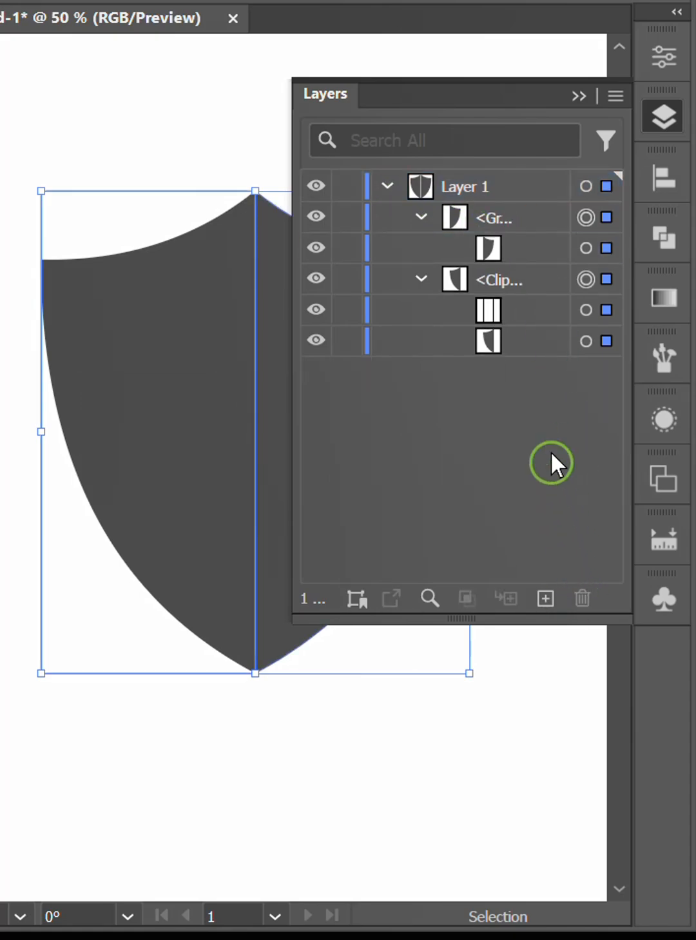
{"action": "left_click", "coordinate": [487, 309]}
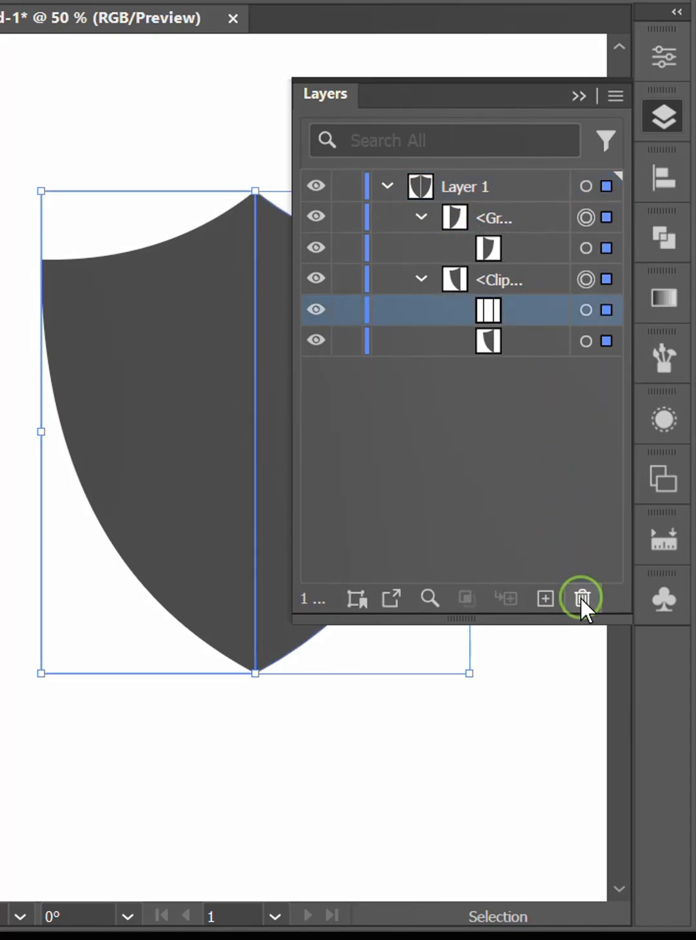
{"action": "left_click", "coordinate": [582, 597]}
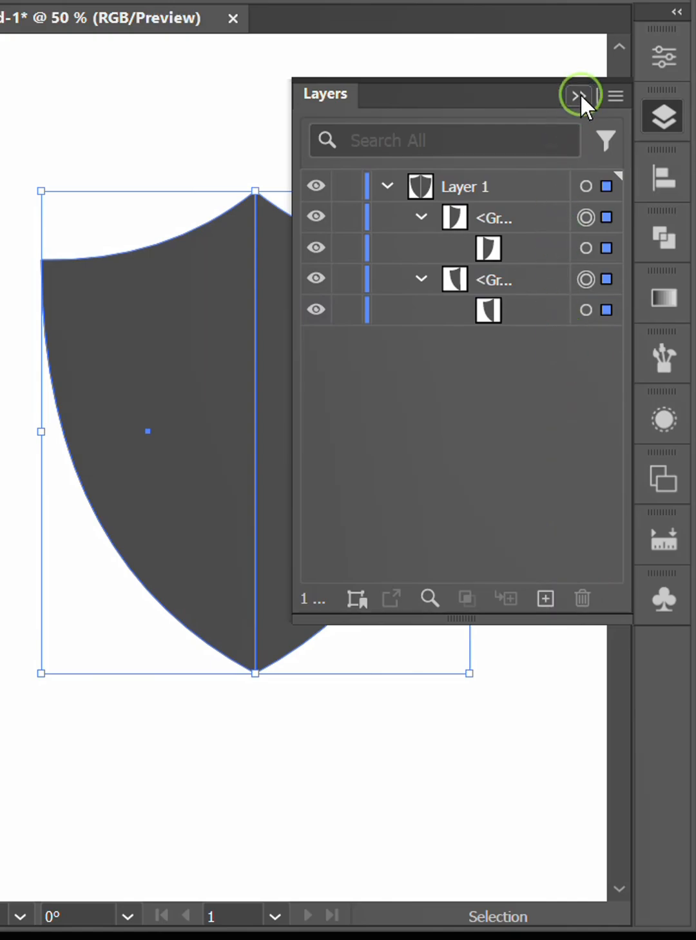
- Unite both shield halves into one solid shape with the Shape Builder Tool
{"action": "left_click", "coordinate": [578, 96]}
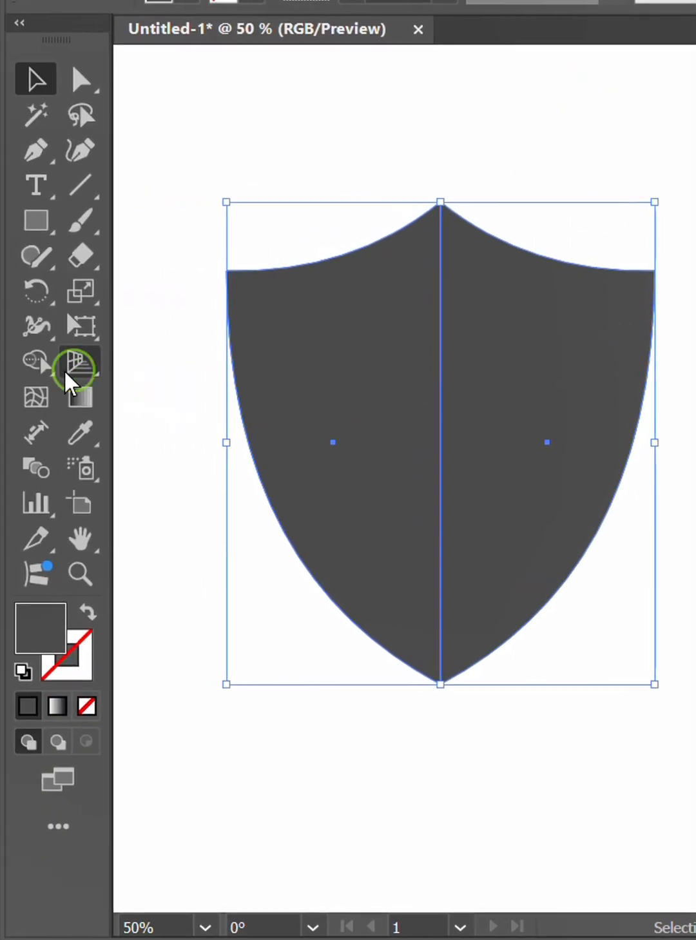
{"action": "left_click", "coordinate": [36, 362]}
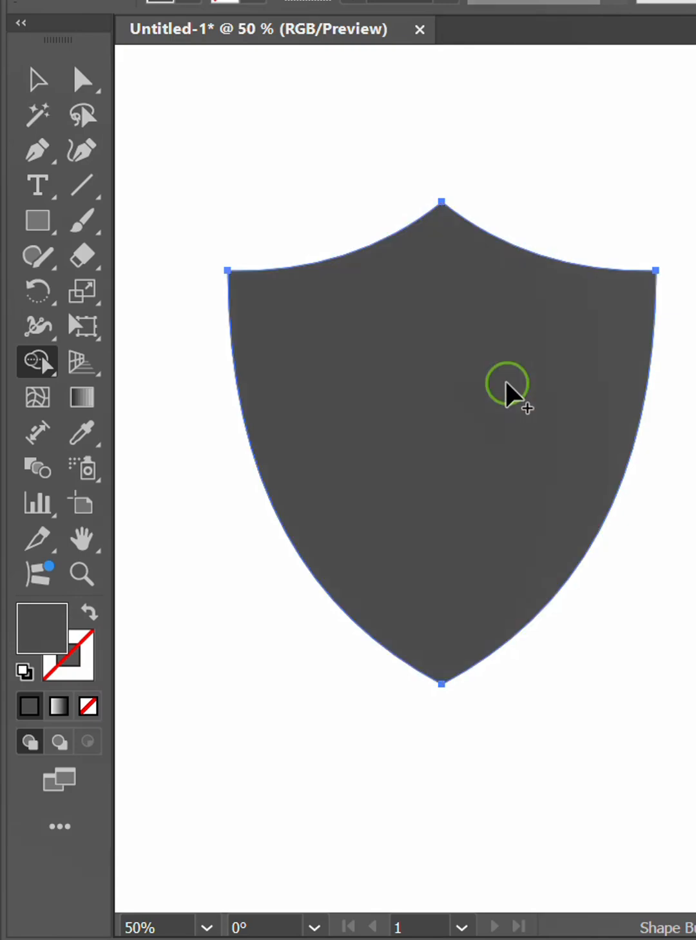
{"action": "left_click", "coordinate": [37, 79]}
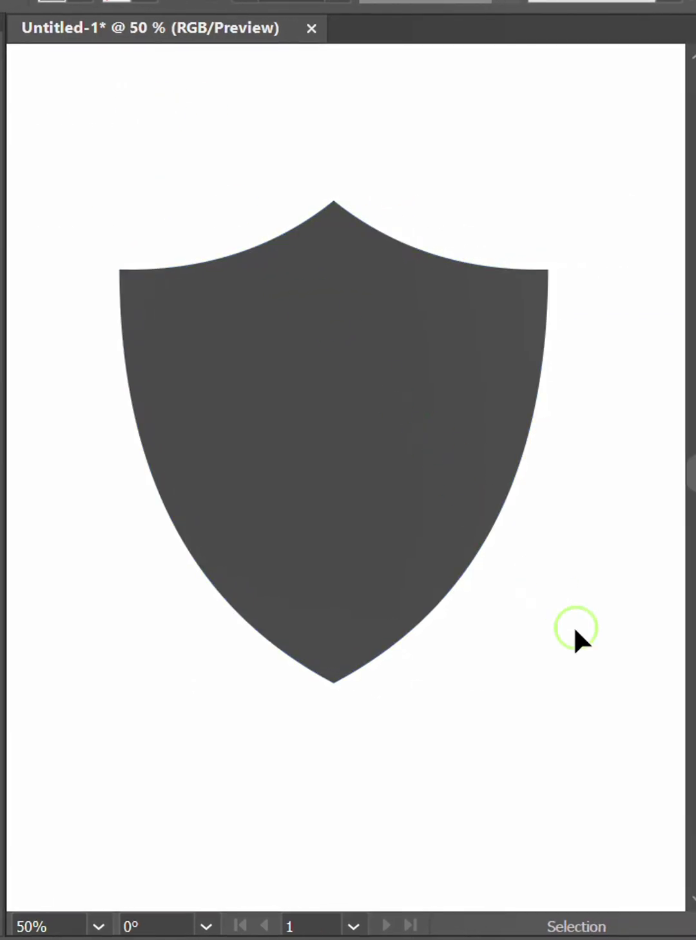
{"action": "mouse_move", "coordinate": [596, 661]}
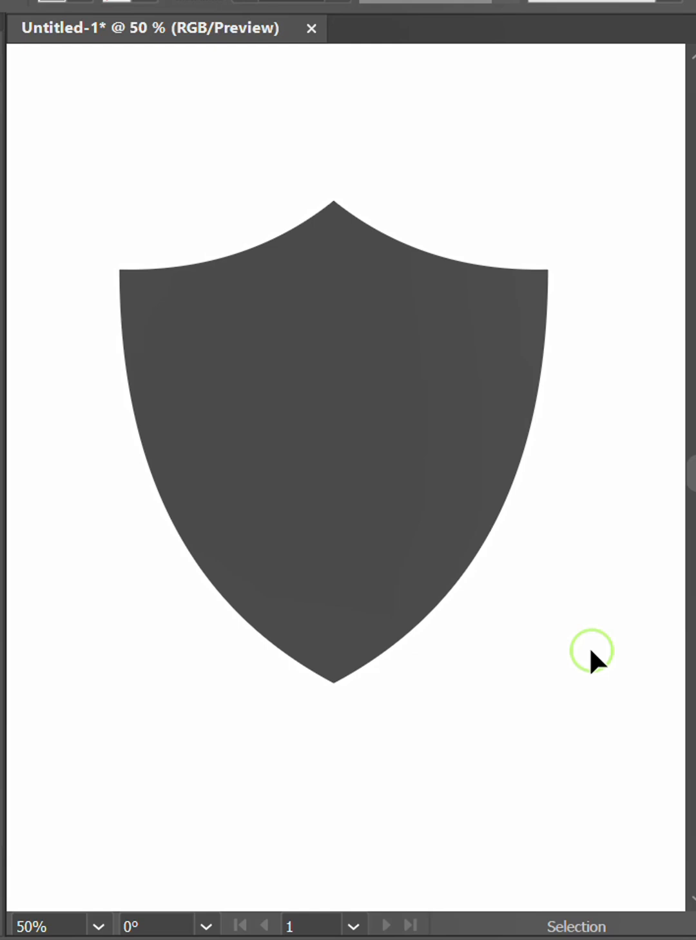